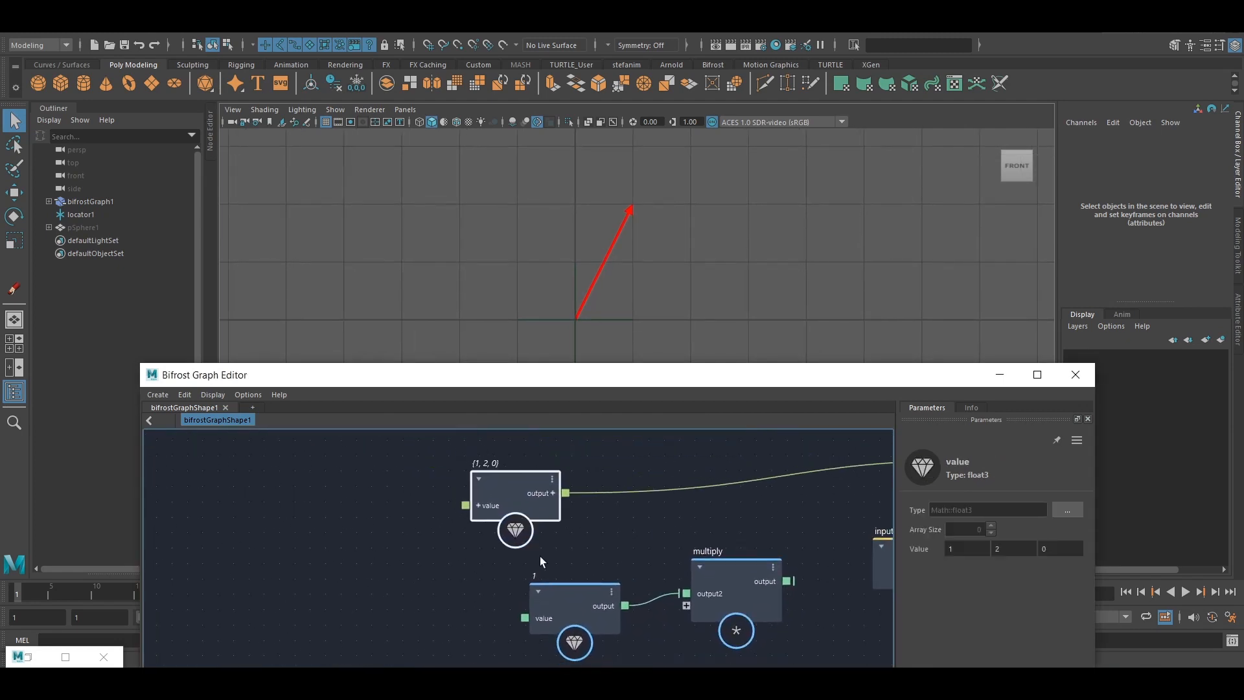
Step: Change the scalar value node from 1 to 2
click(514, 493)
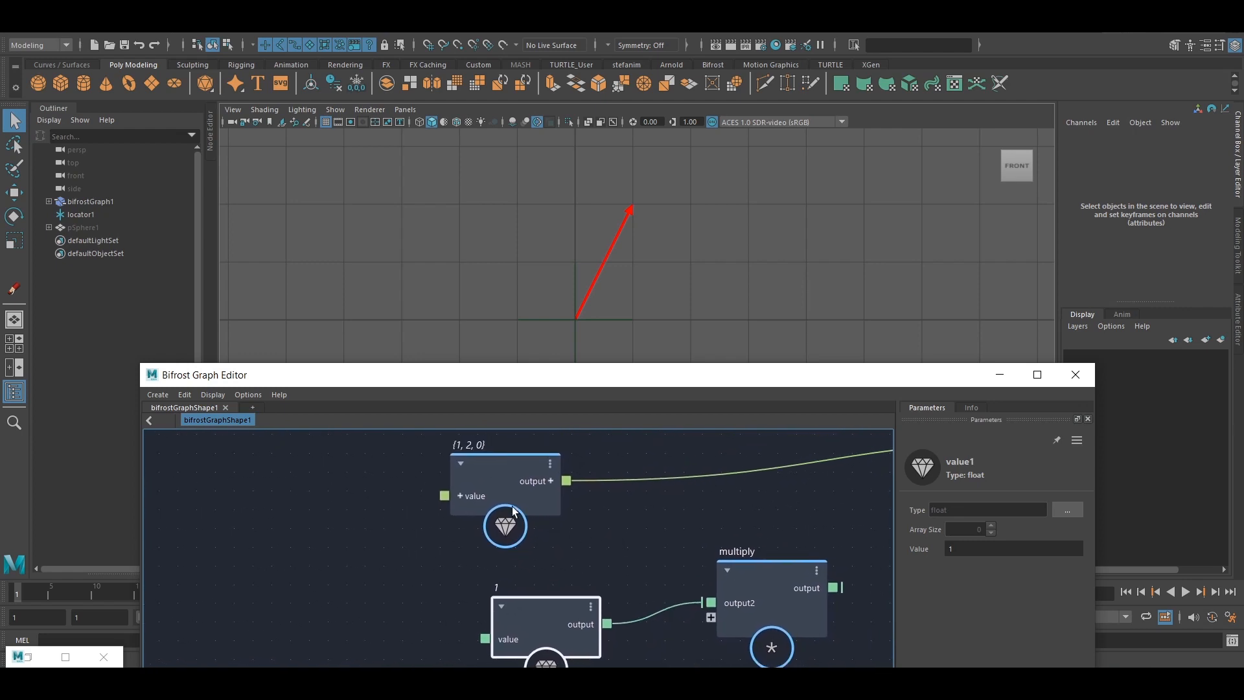
click(505, 481)
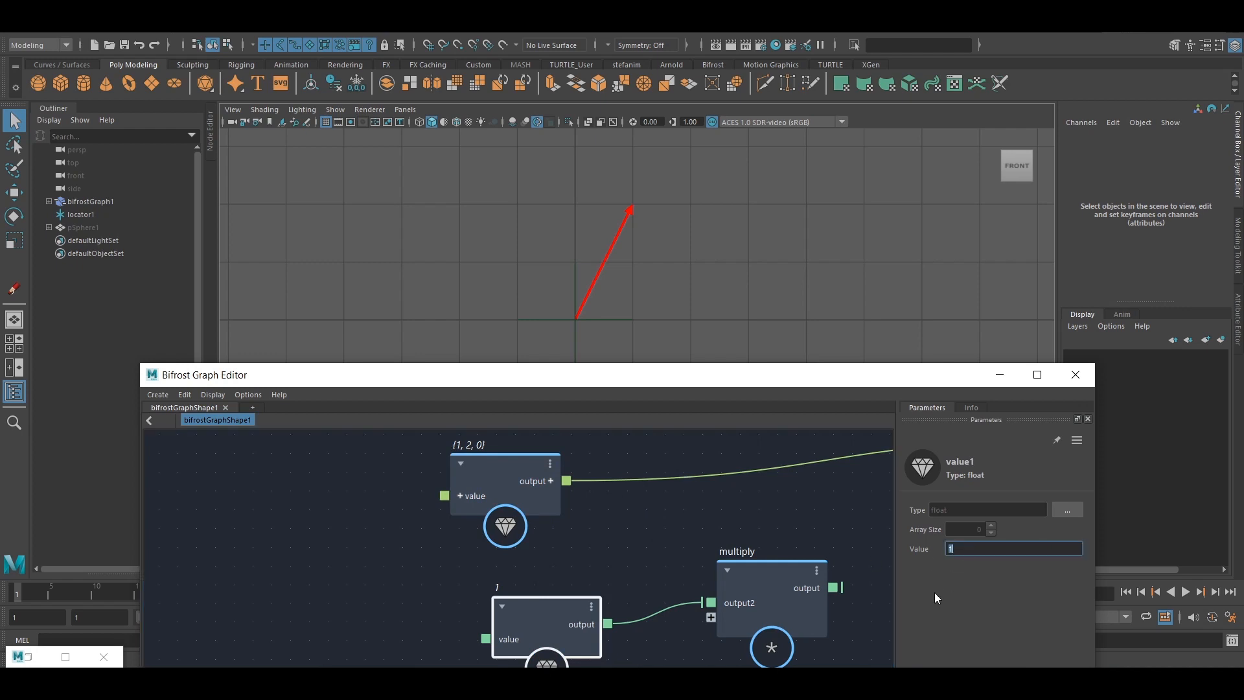
click(505, 526)
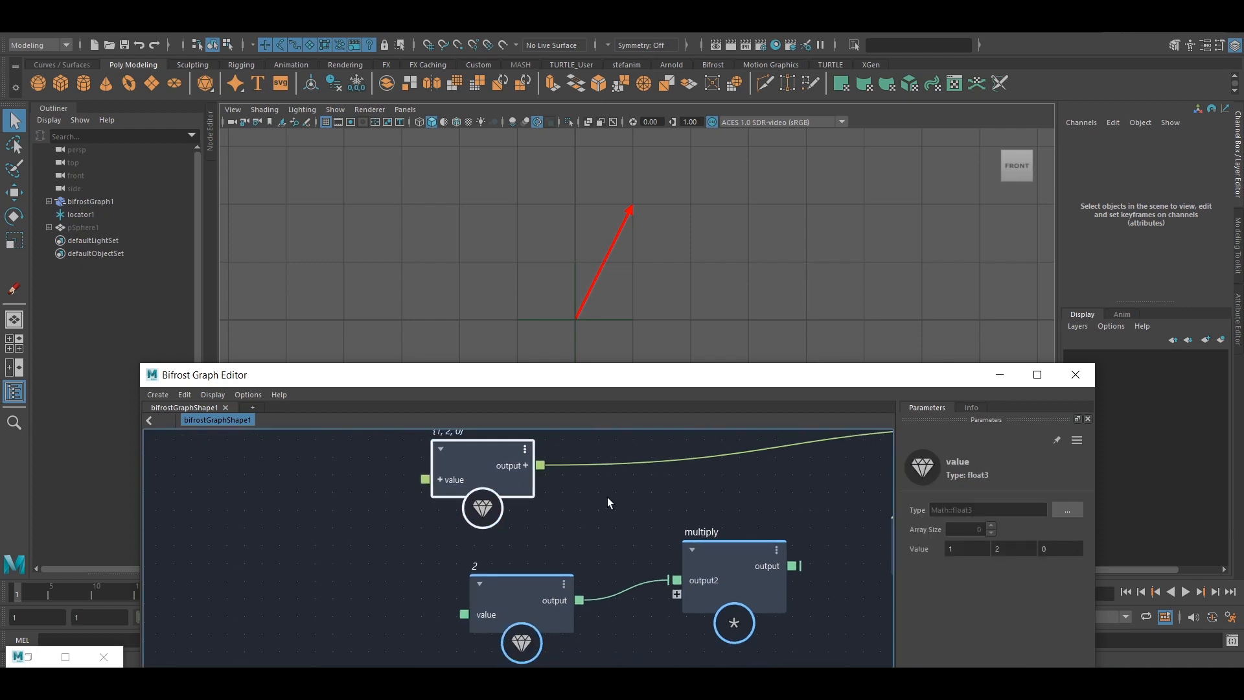
mouse_move(599, 485)
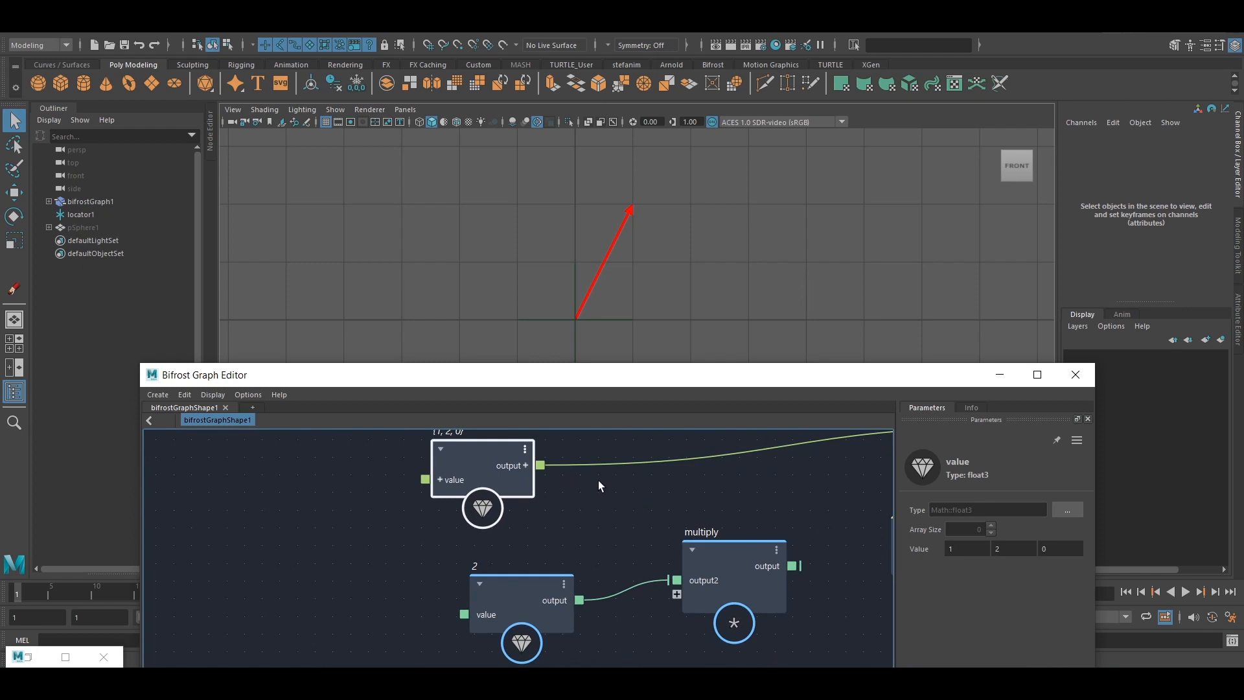
mouse_move(596, 496)
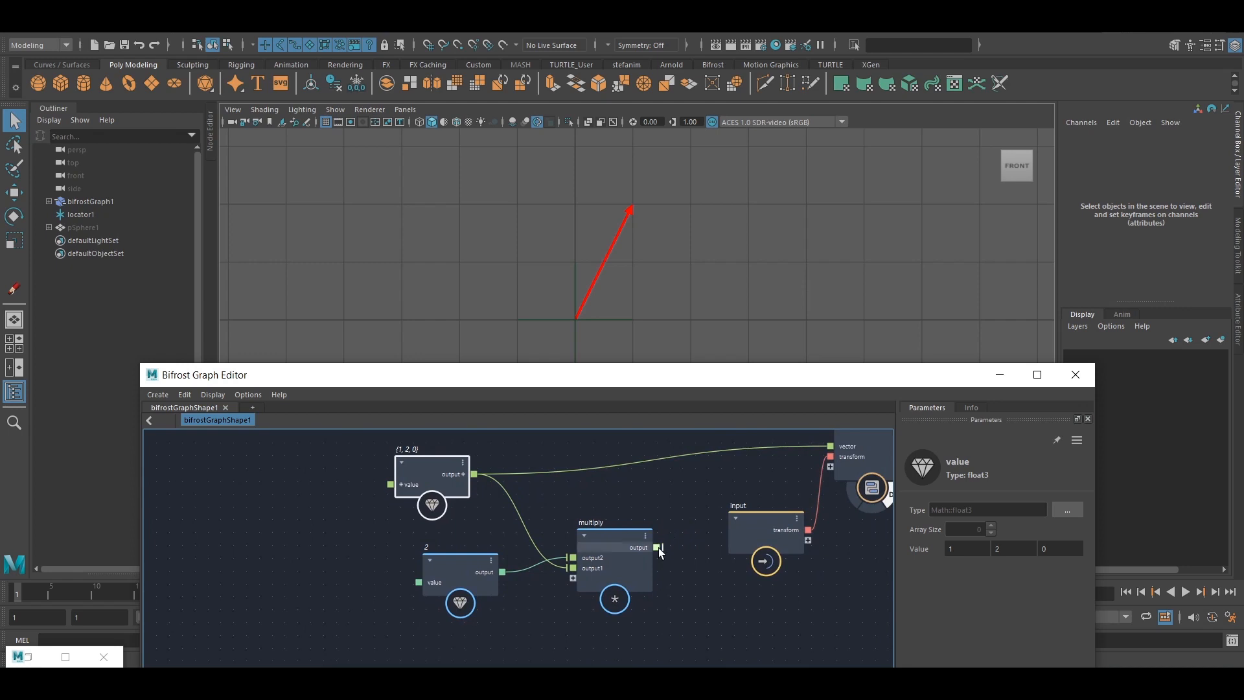
Step: Drive the arrow with the multiply output and select the scalar value node
click(460, 571)
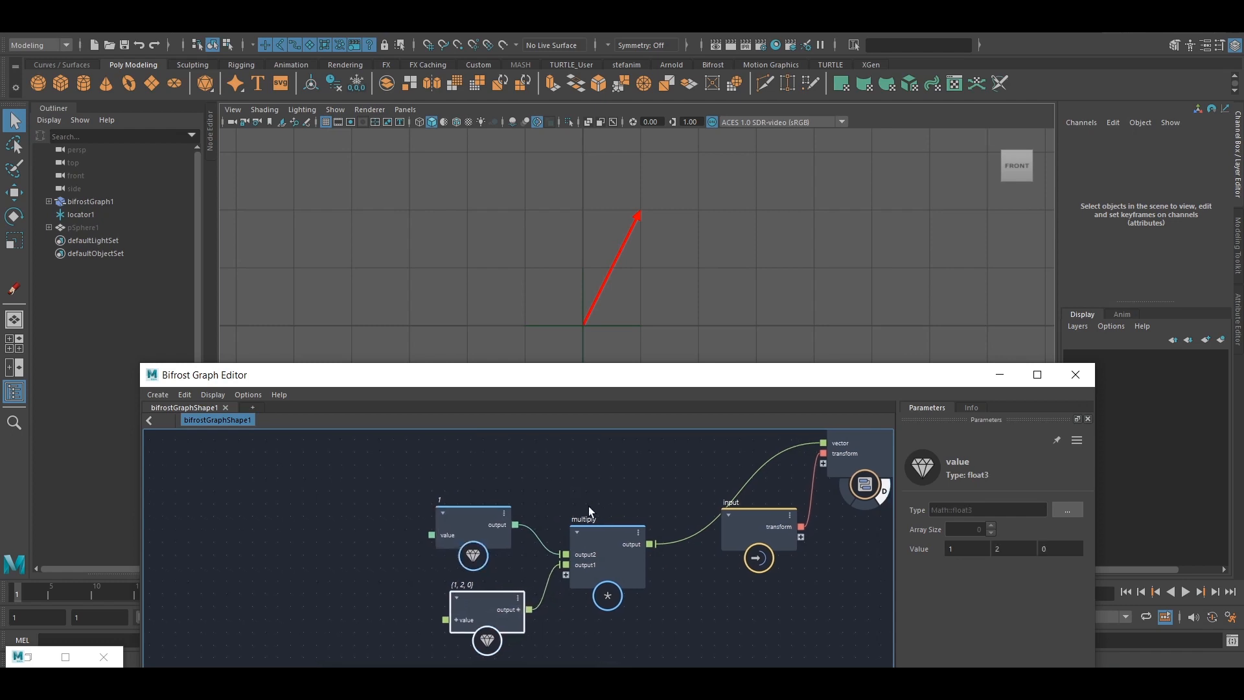
click(472, 524)
text(2)
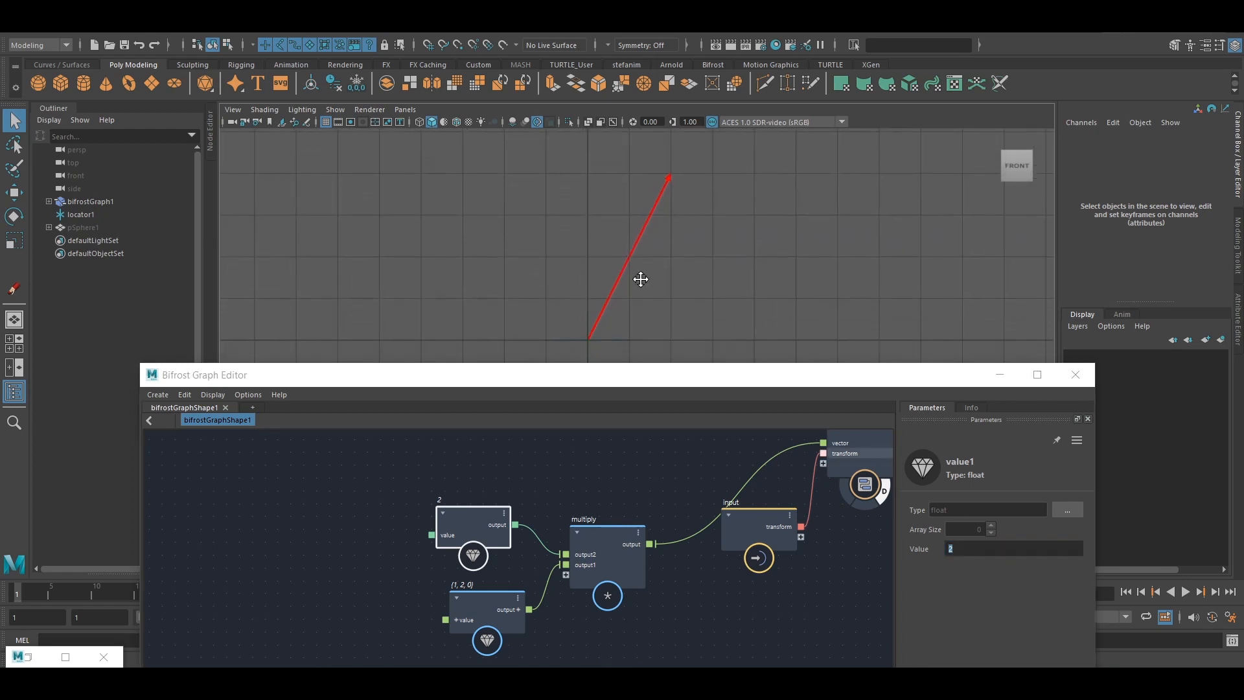
mouse_move(617, 286)
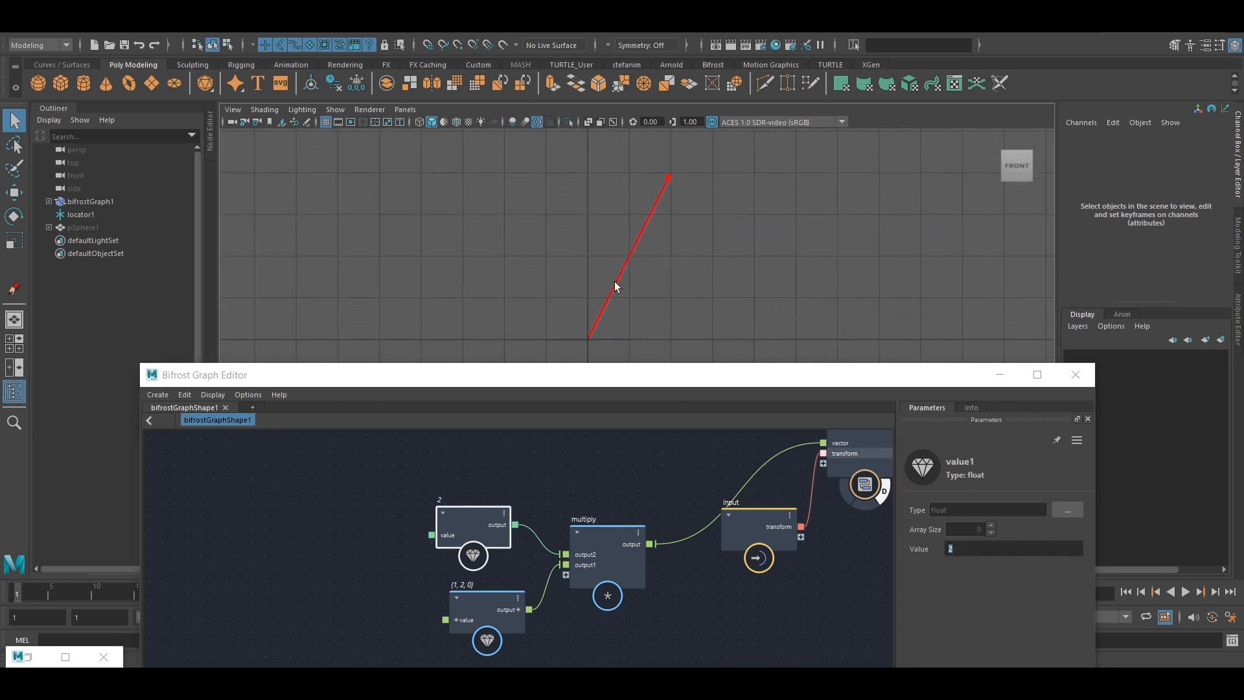
mouse_move(646, 262)
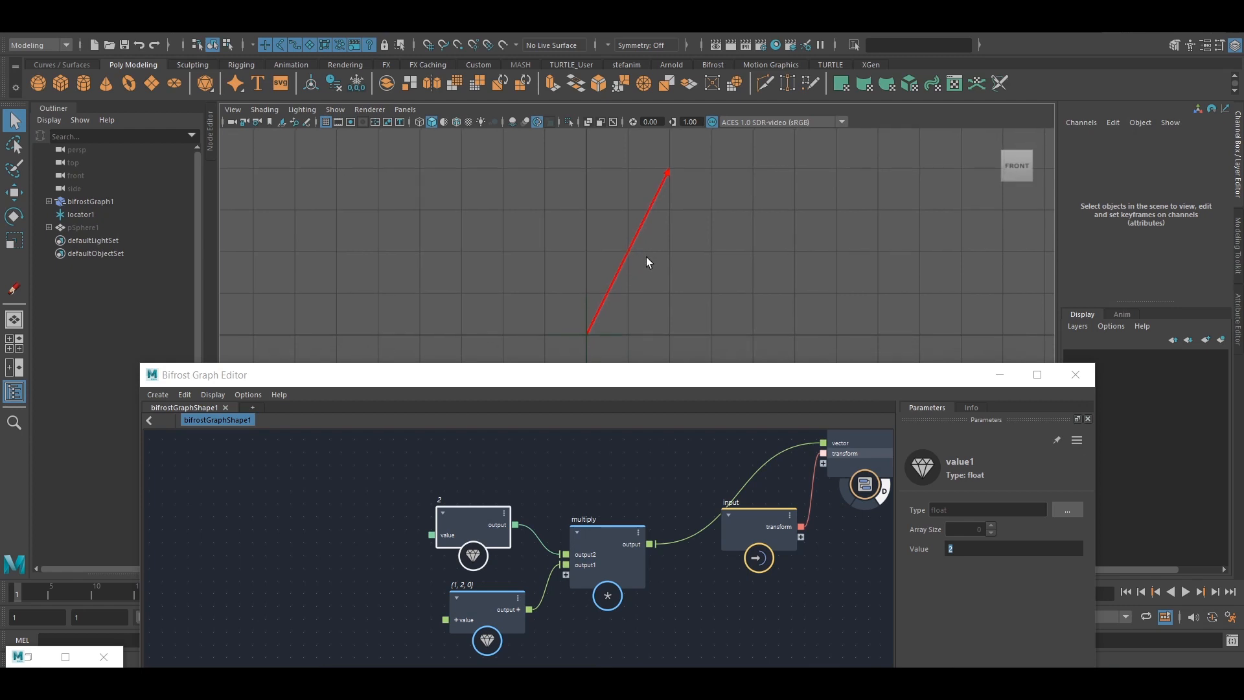
mouse_move(659, 272)
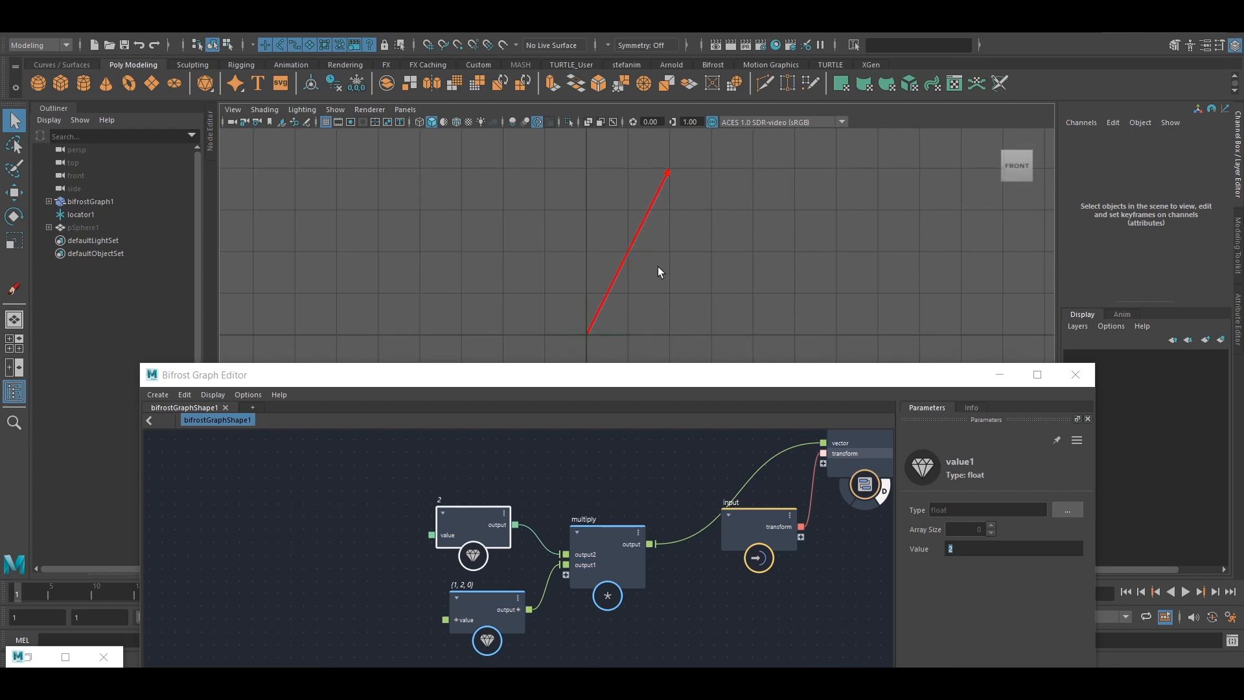
mouse_move(709, 275)
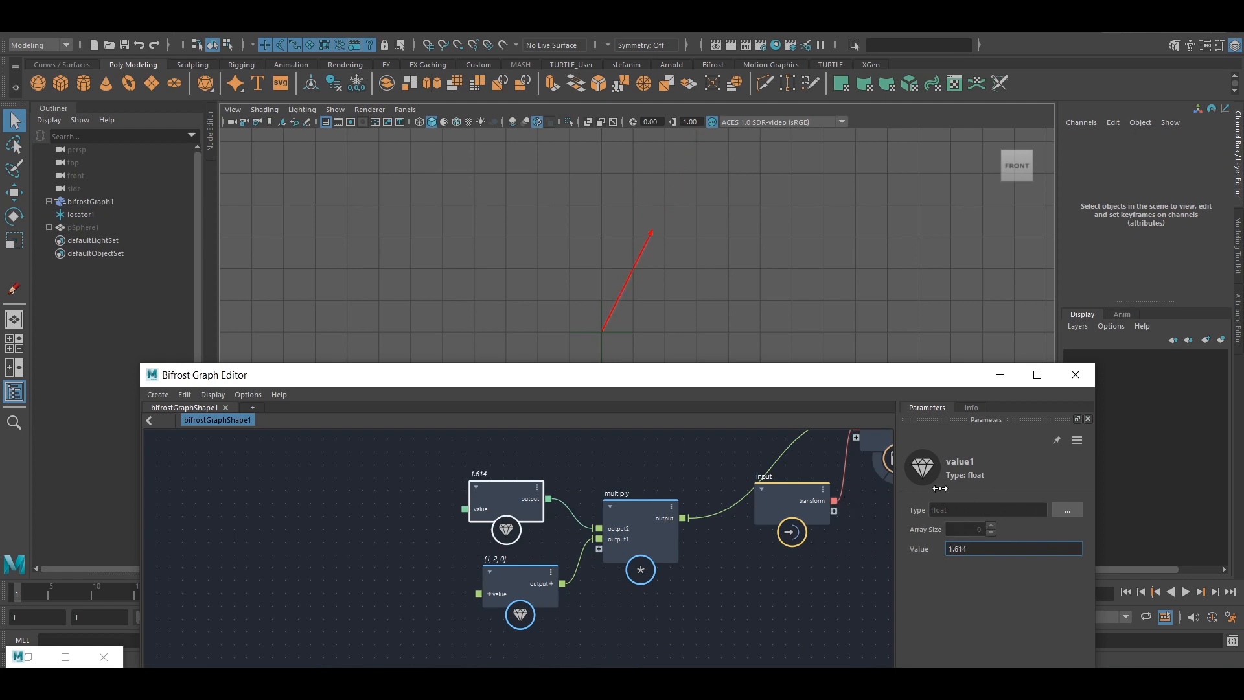
Step: Set the scale value to -1, flipping the arrow, then to 0
triple_click(1013, 548)
text(1)
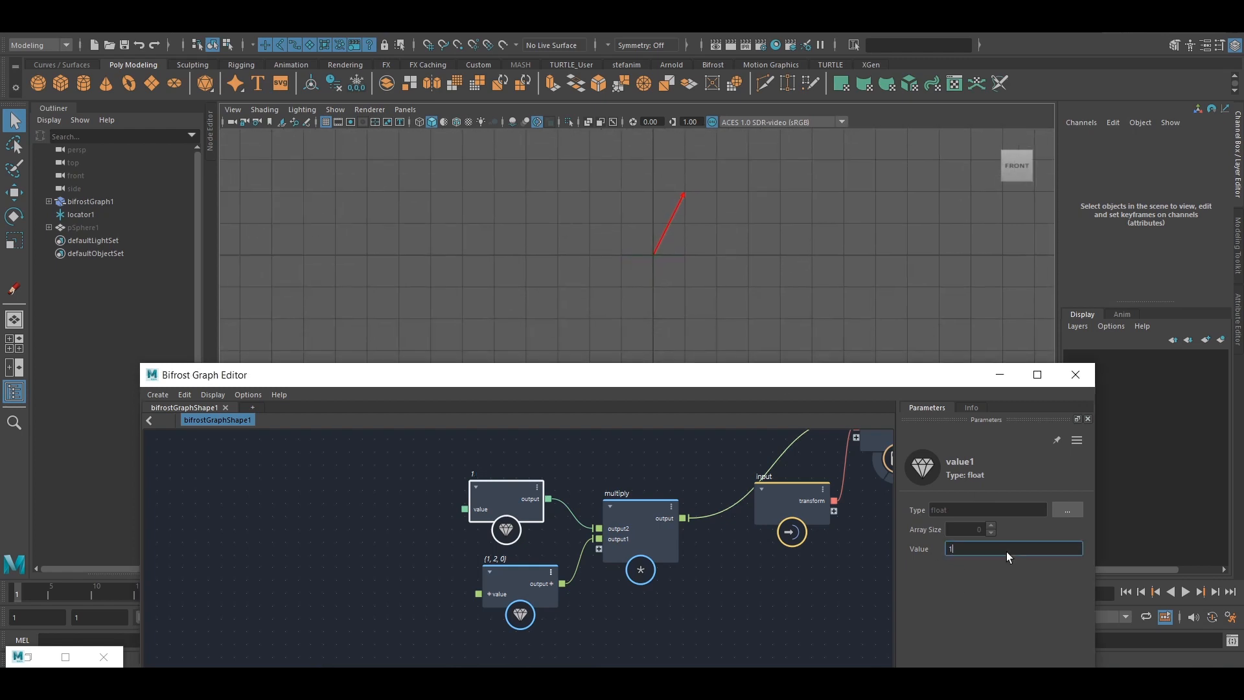
text(-1)
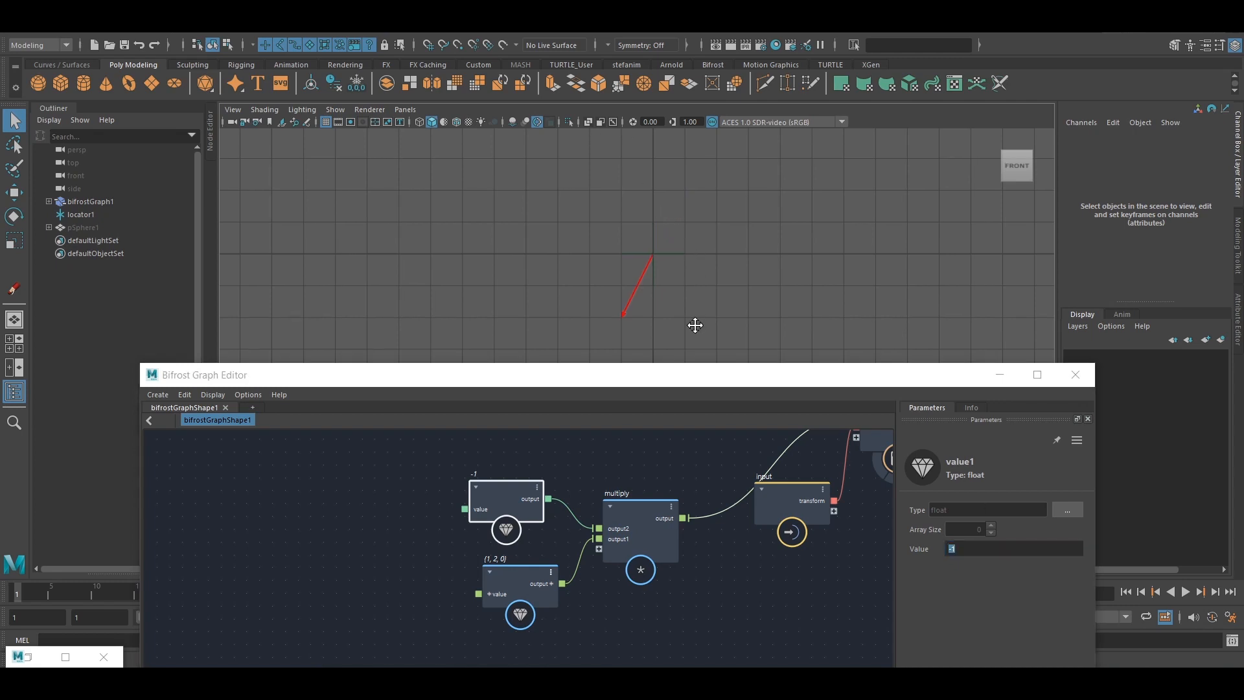
mouse_move(667, 181)
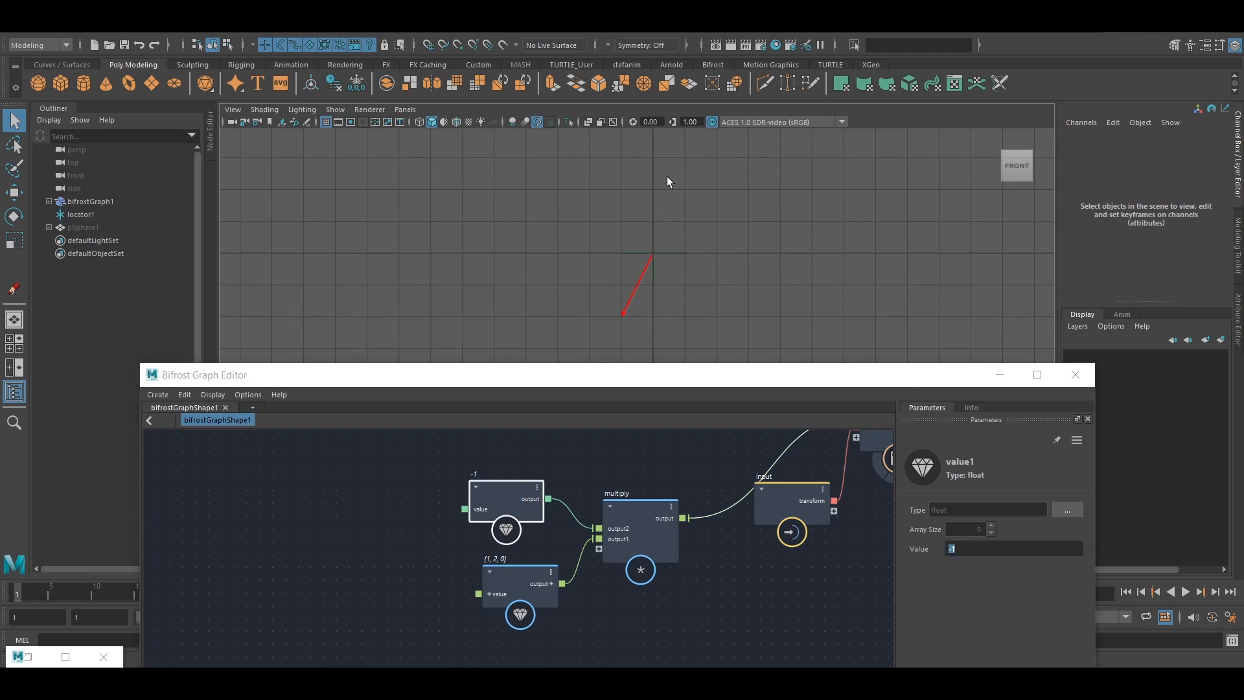
mouse_move(635, 321)
text(0)
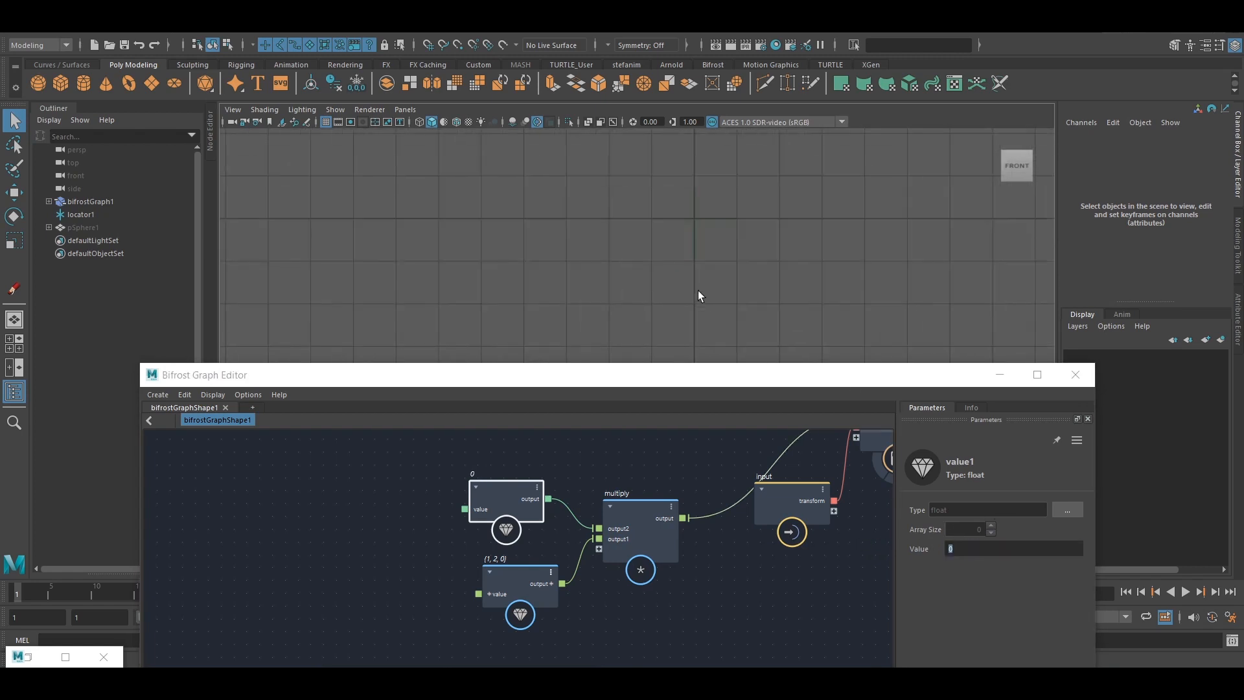
mouse_move(665, 247)
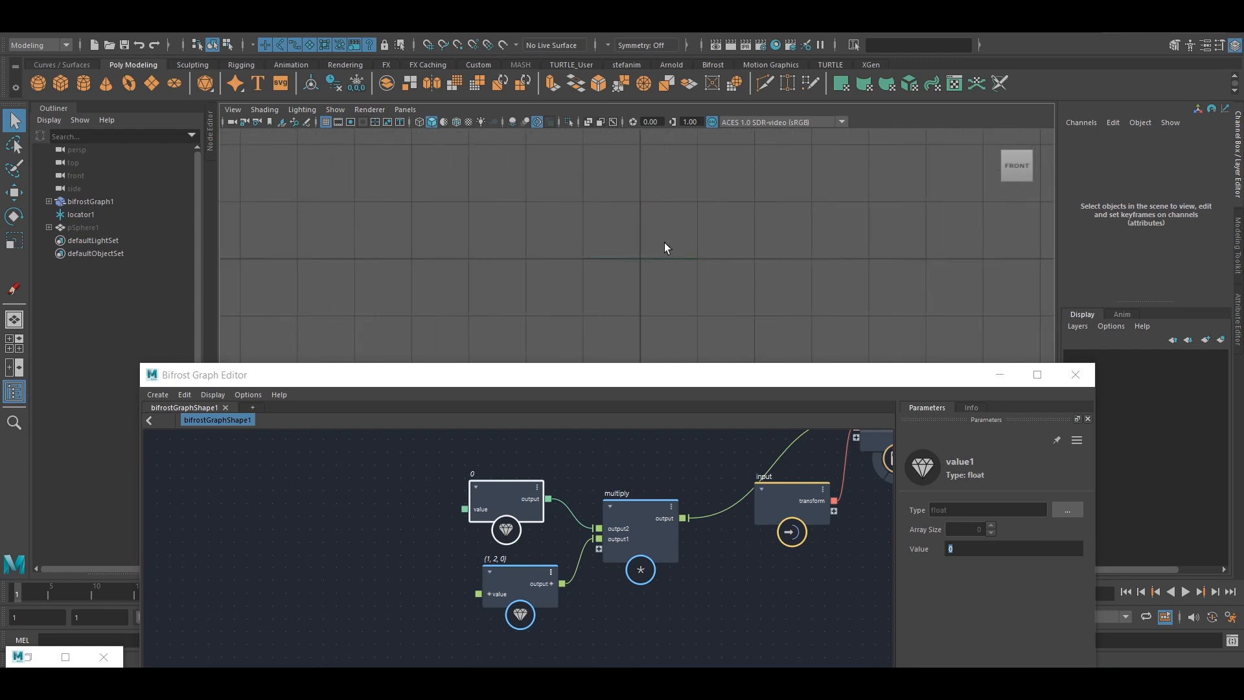
click(1011, 548)
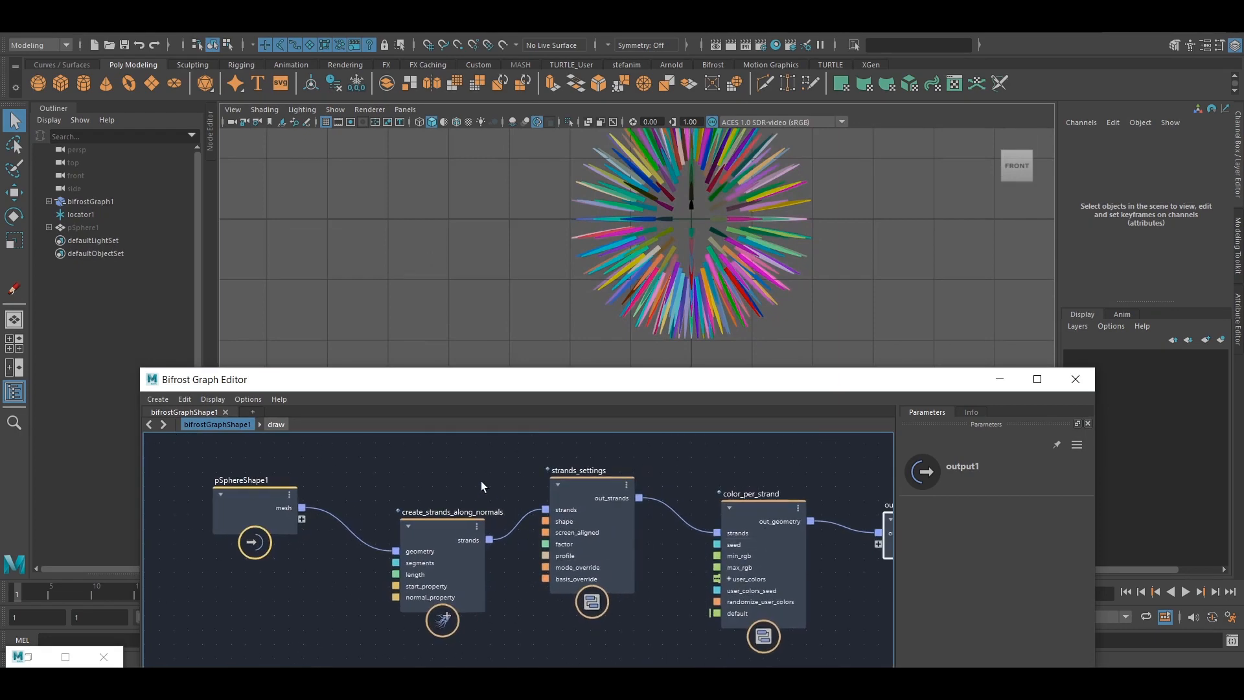
Step: Inspect create_strands_along_normals, strands_settings and its set_strands_size_profile node
click(82, 228)
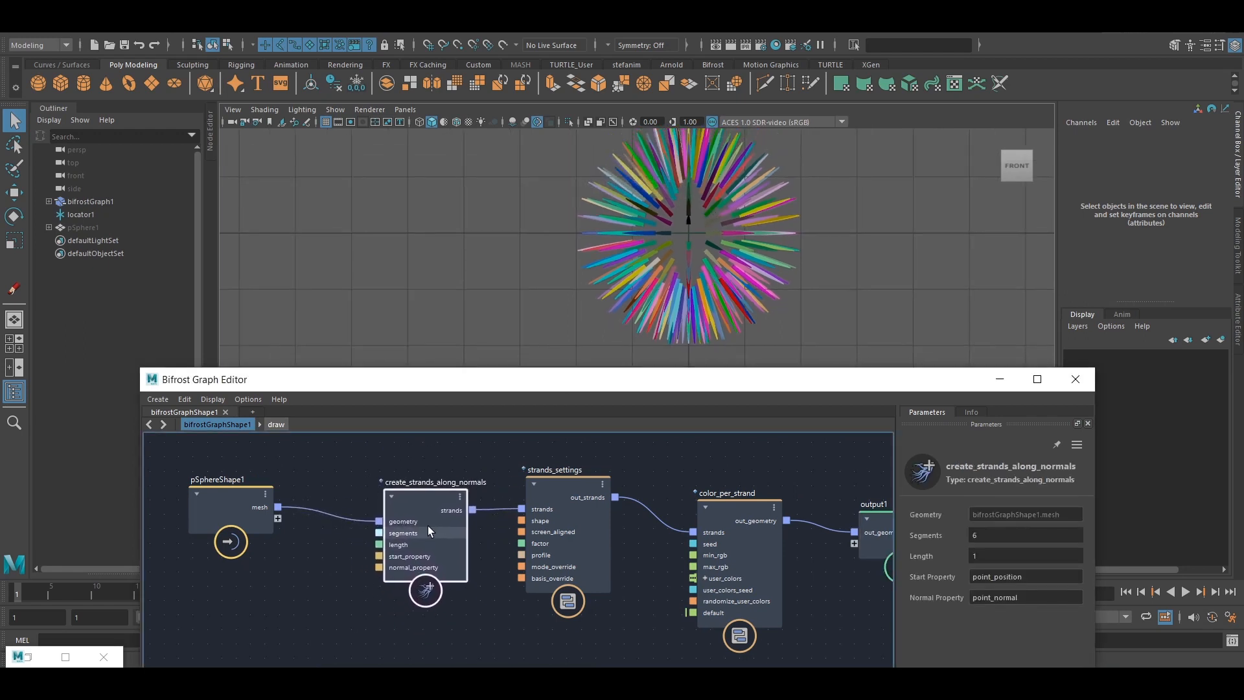
click(586, 480)
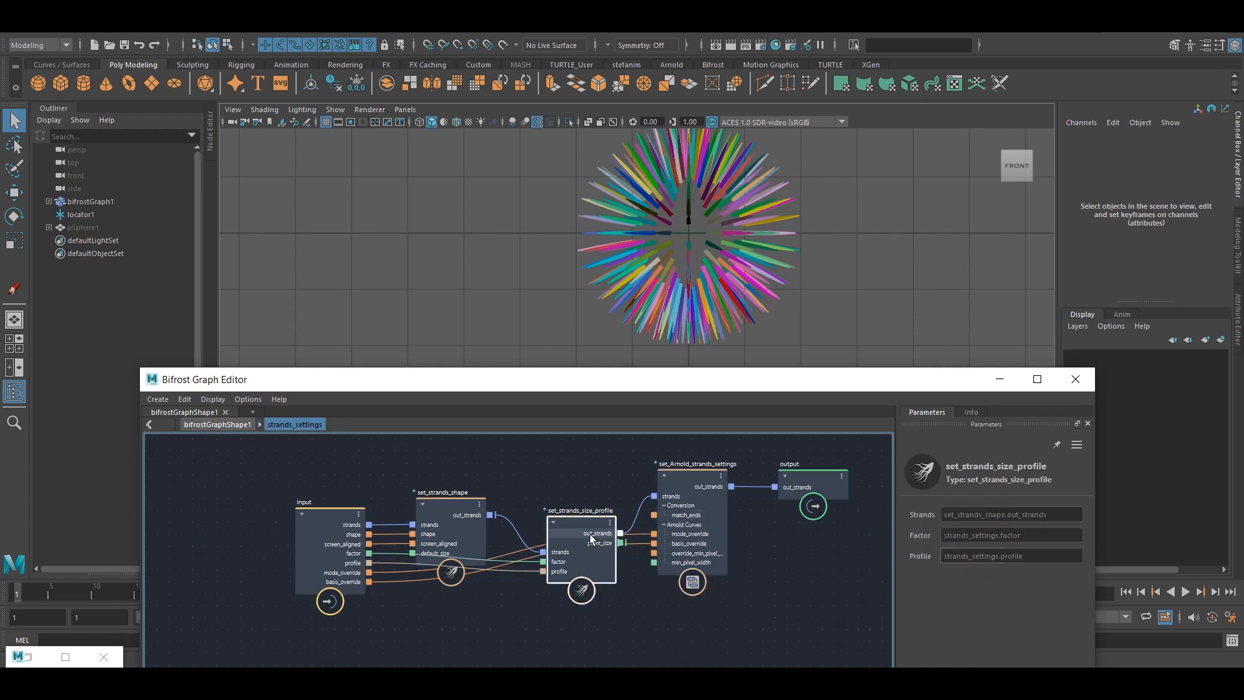
click(217, 423)
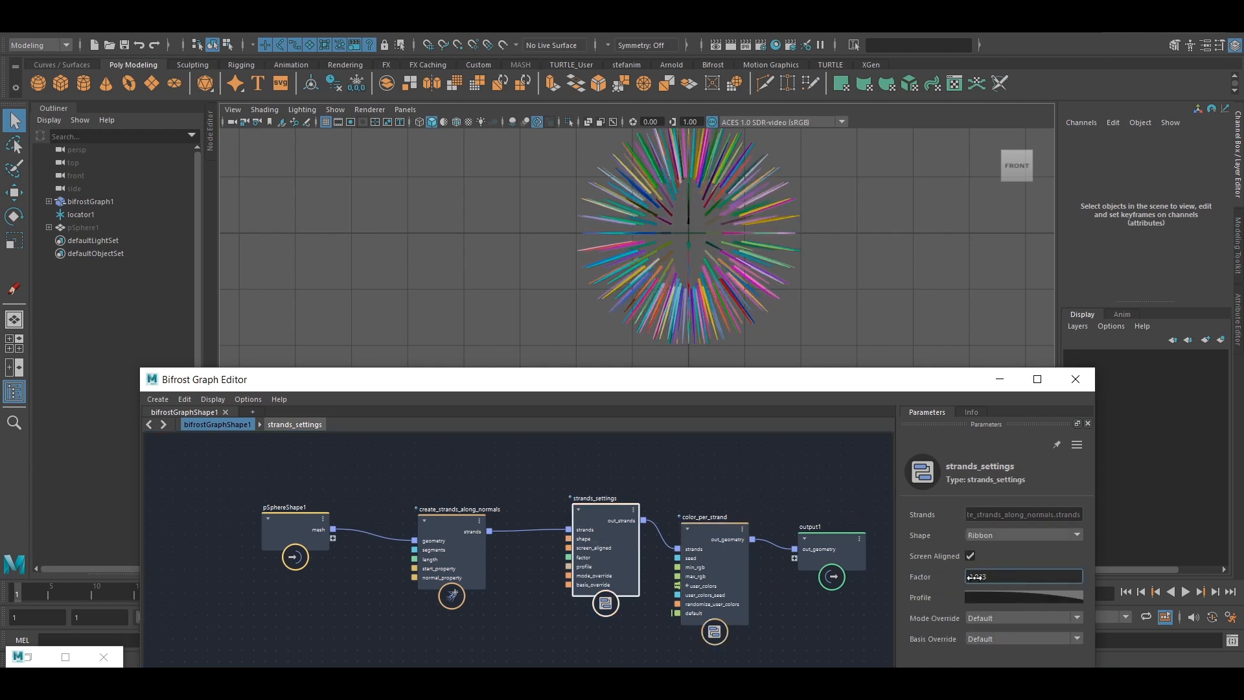
Step: Give strands_settings a width Factor of 0.0295
click(81, 227)
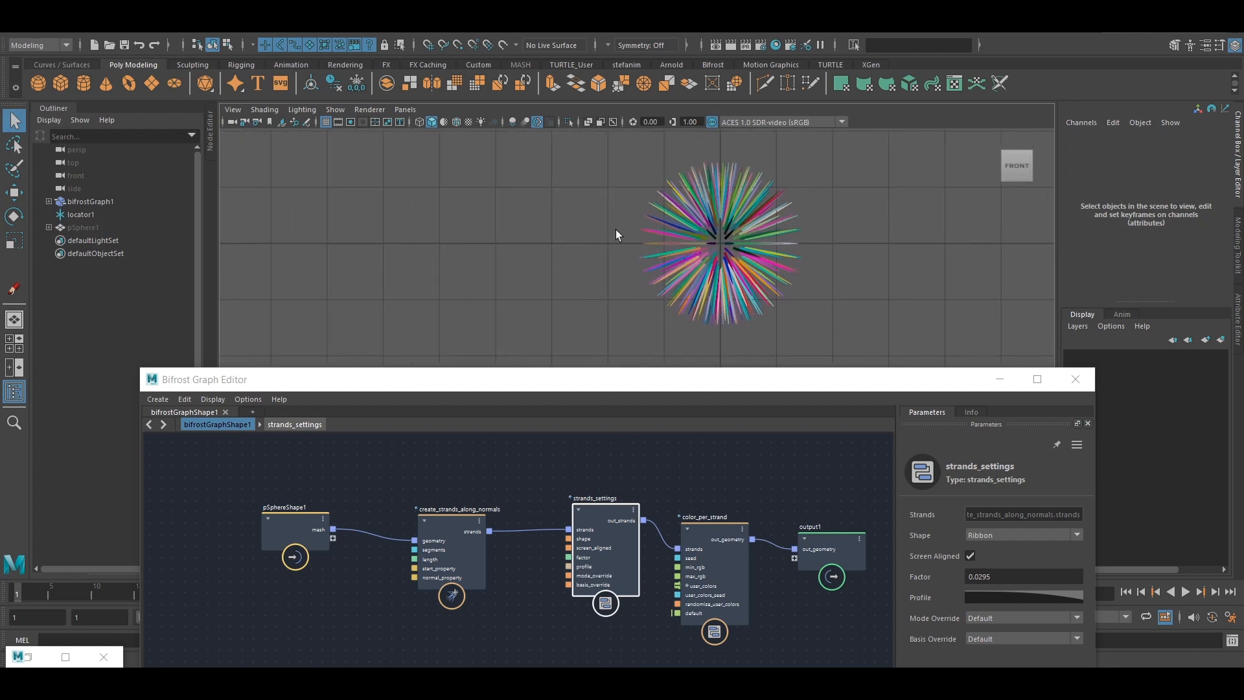
mouse_move(705, 305)
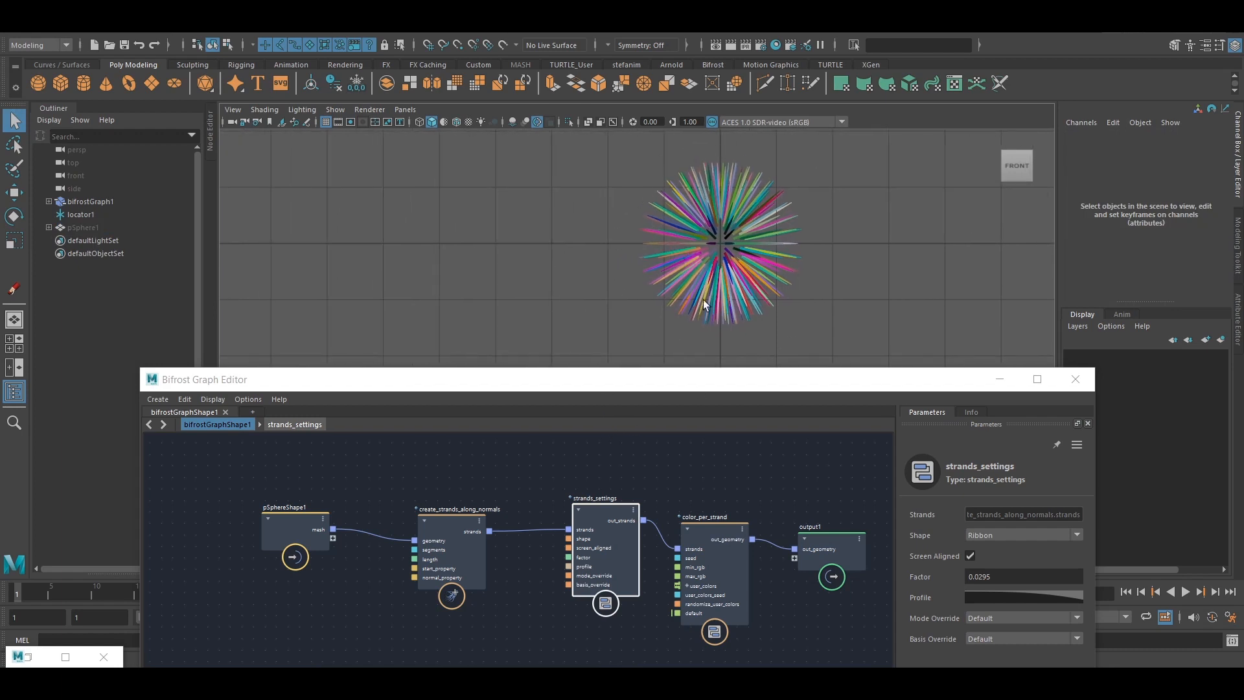
click(284, 492)
text(spn)
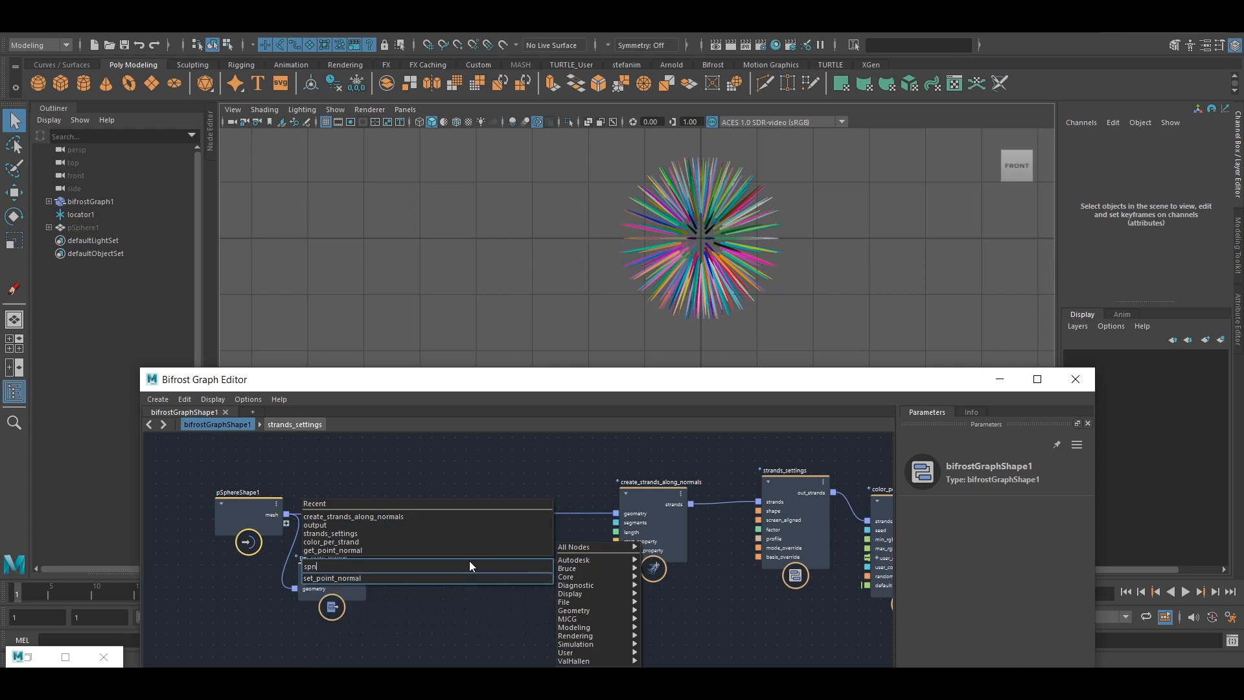
Step: Add set_point_normal after pSphereShape1, plus a multiply node
click(332, 577)
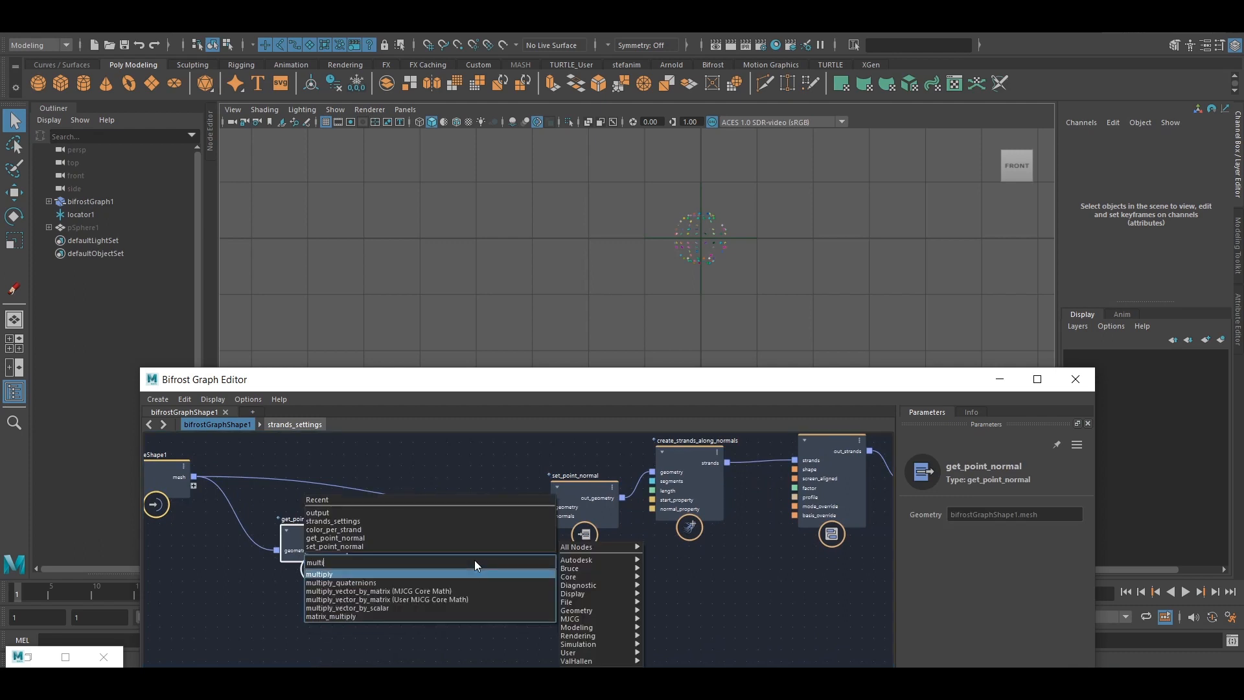
click(318, 573)
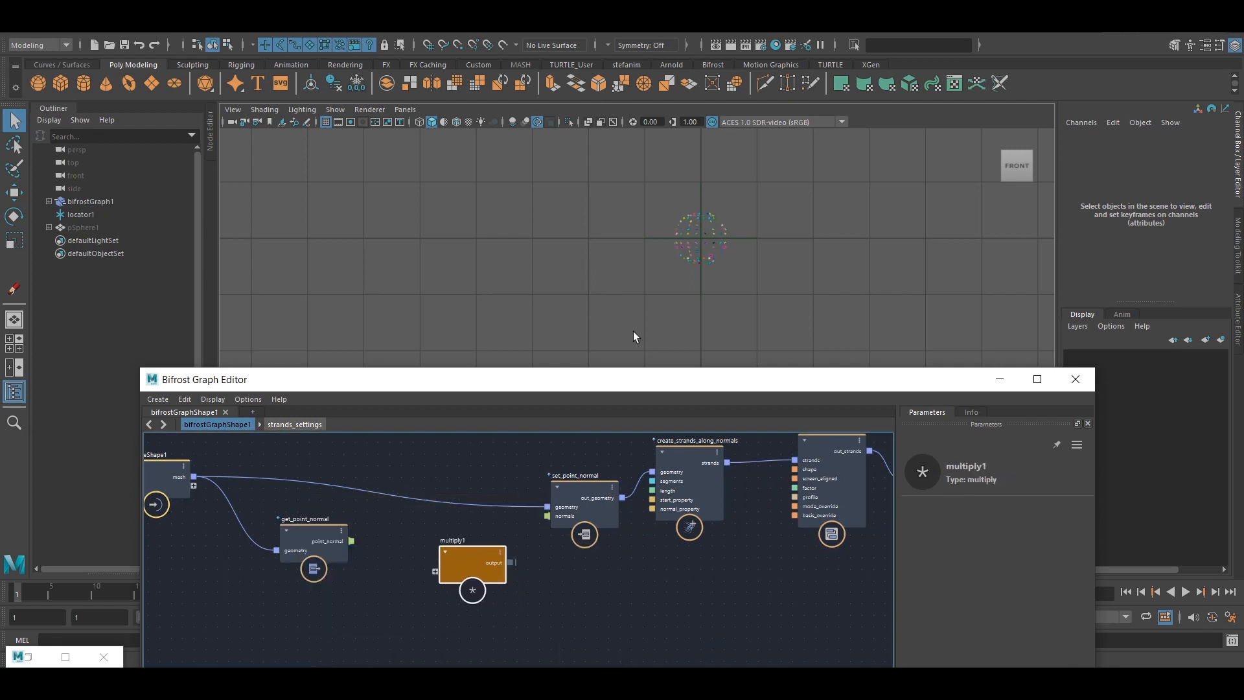
mouse_move(752, 306)
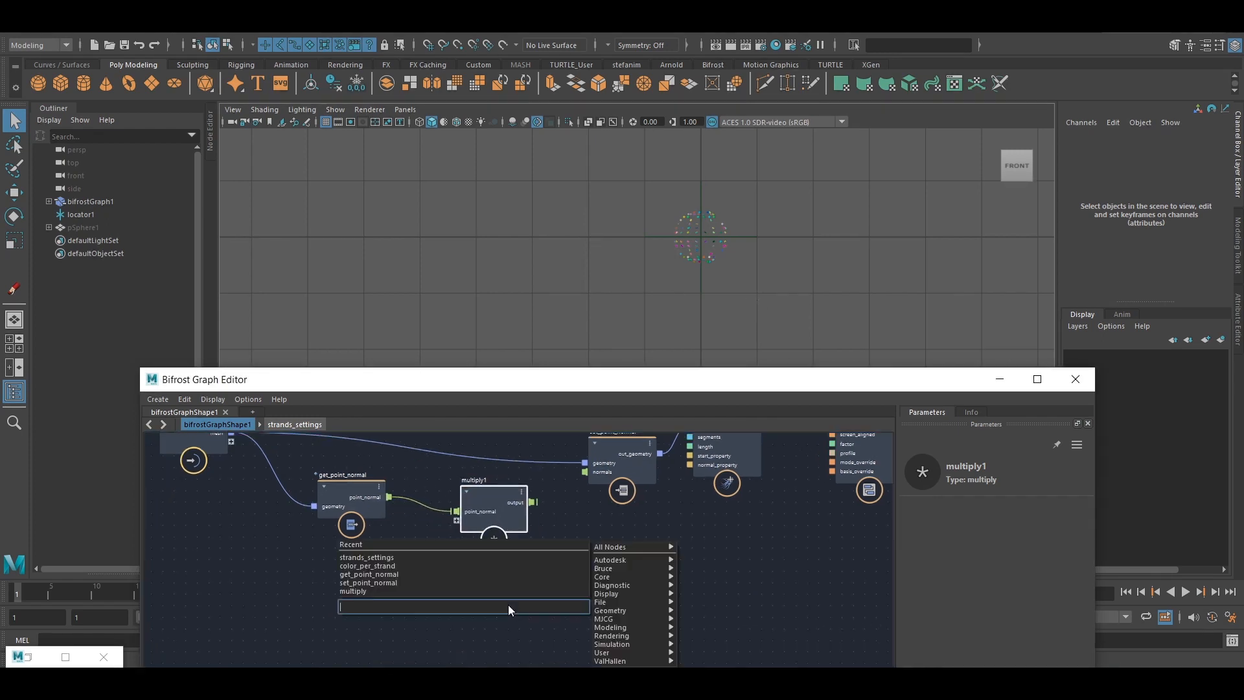
Step: Add random_value fed by get_array_indices, and set its Min to 5
text(random)
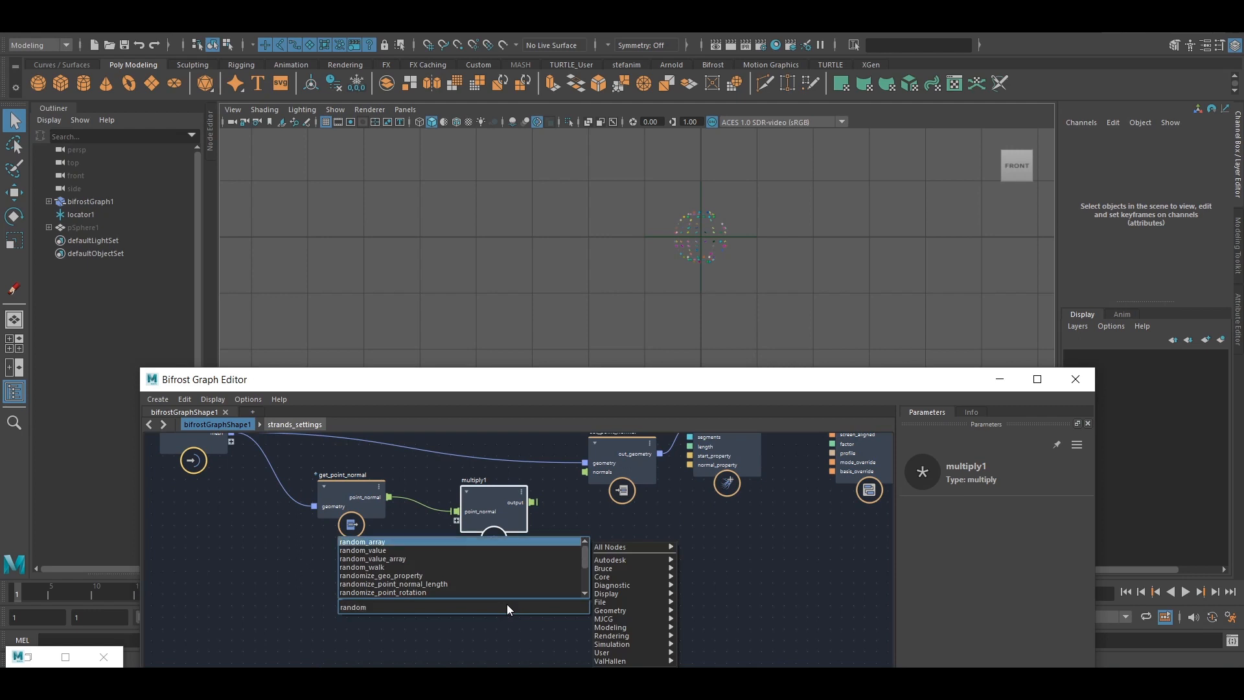
click(363, 550)
text(array_ind)
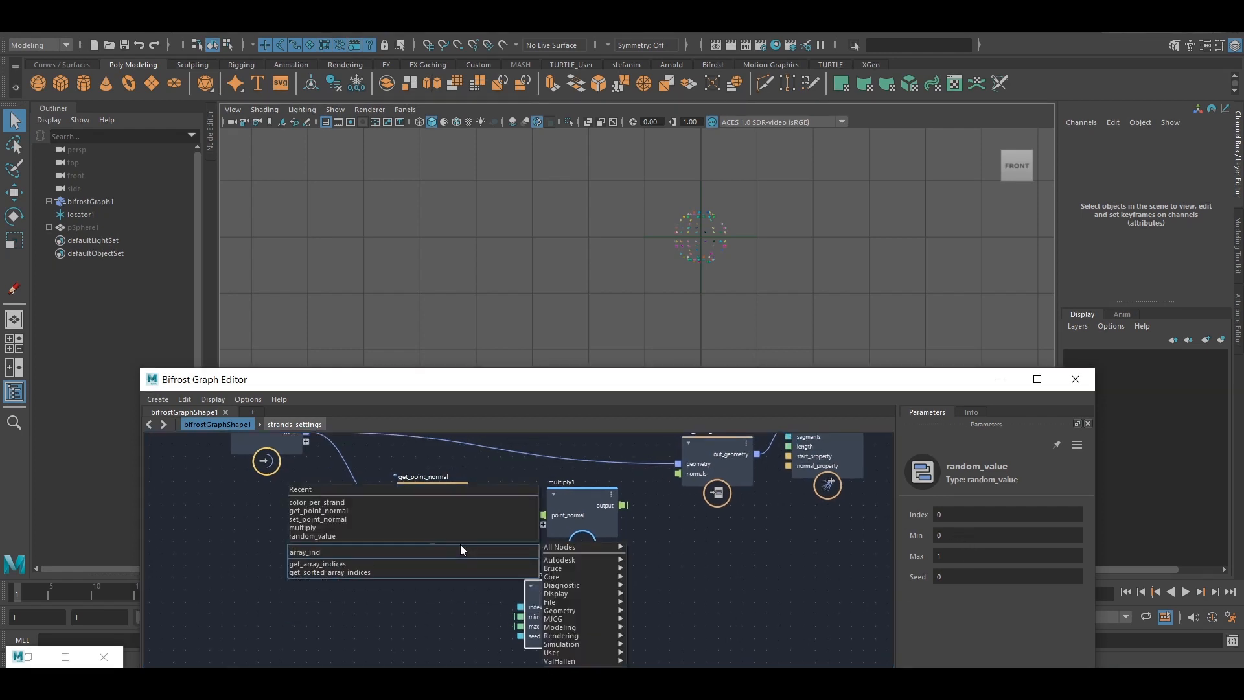
click(317, 563)
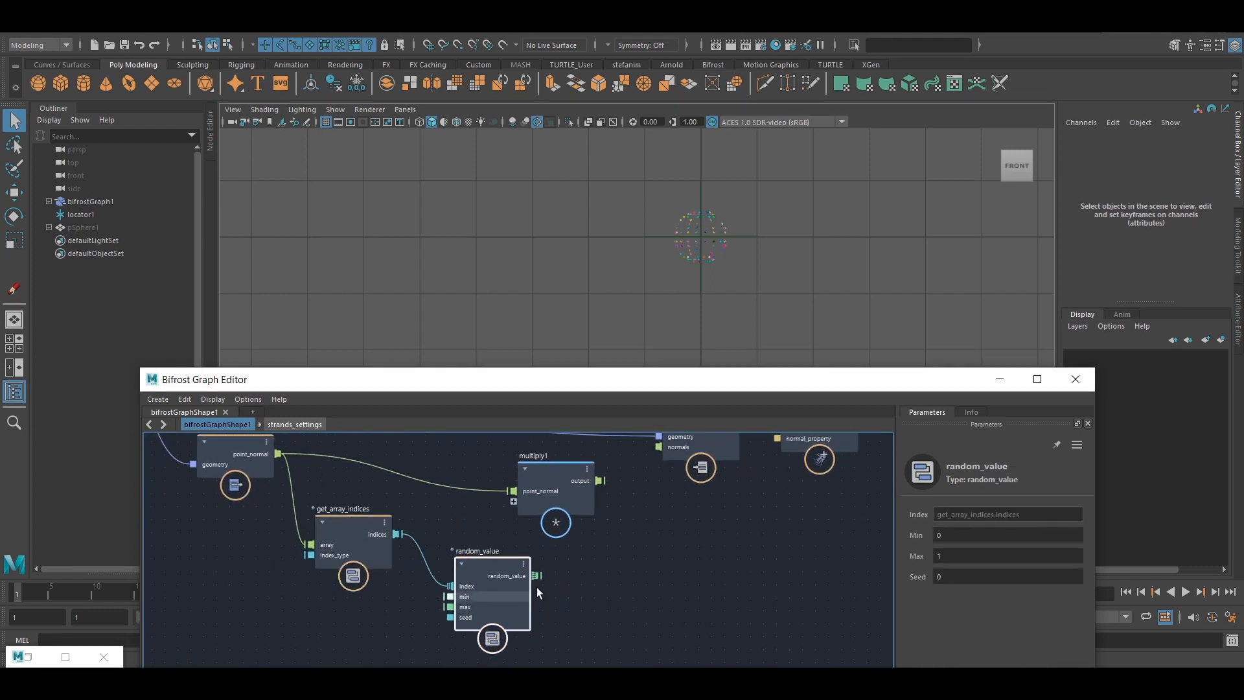
click(1008, 534)
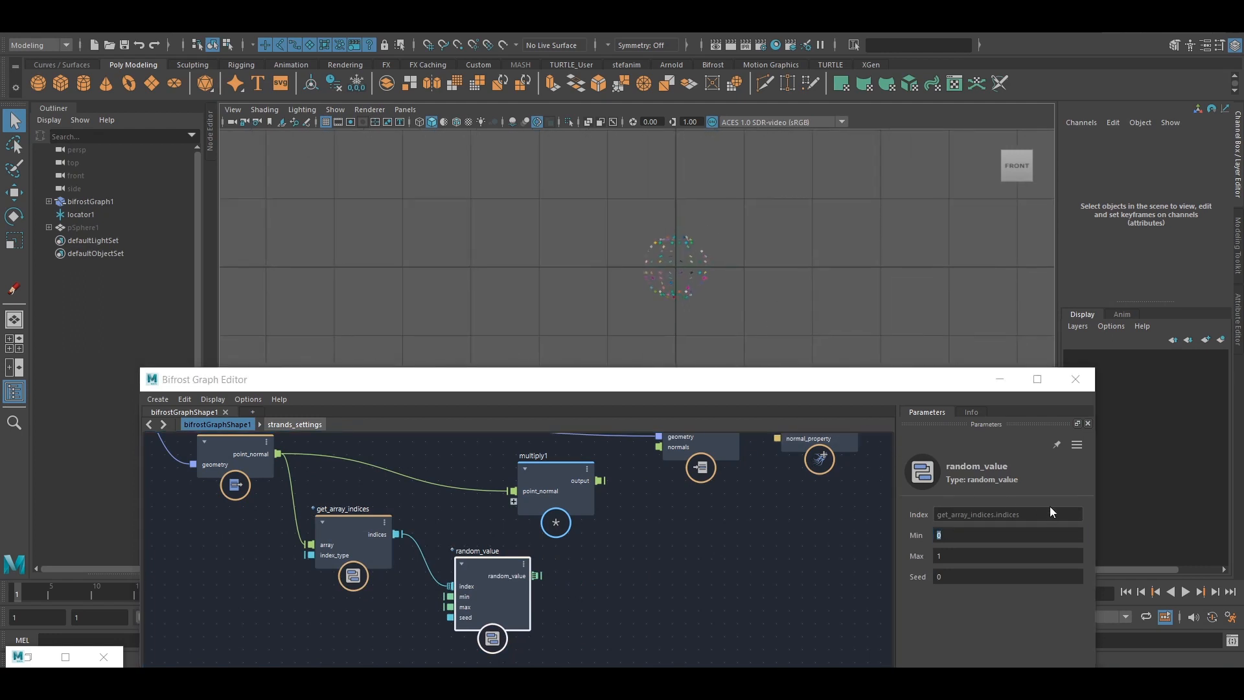
key(5)
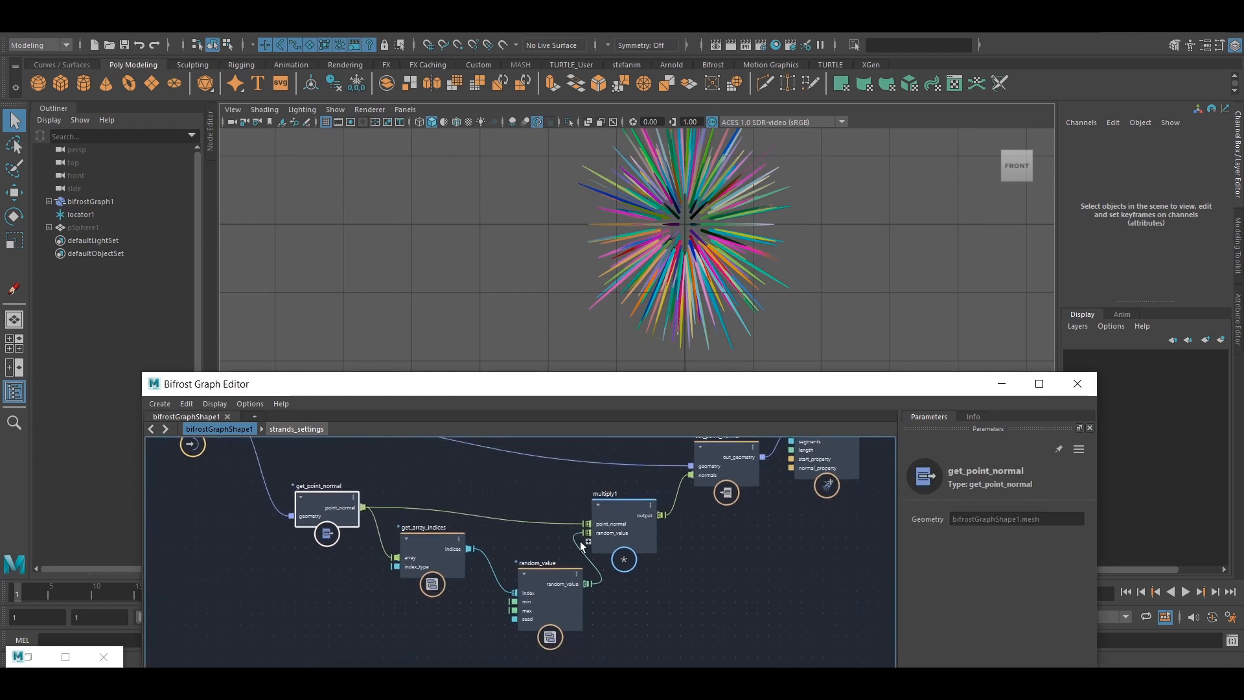
Step: Select the random_value node to adjust its range (0.8785 to 1.413)
click(548, 584)
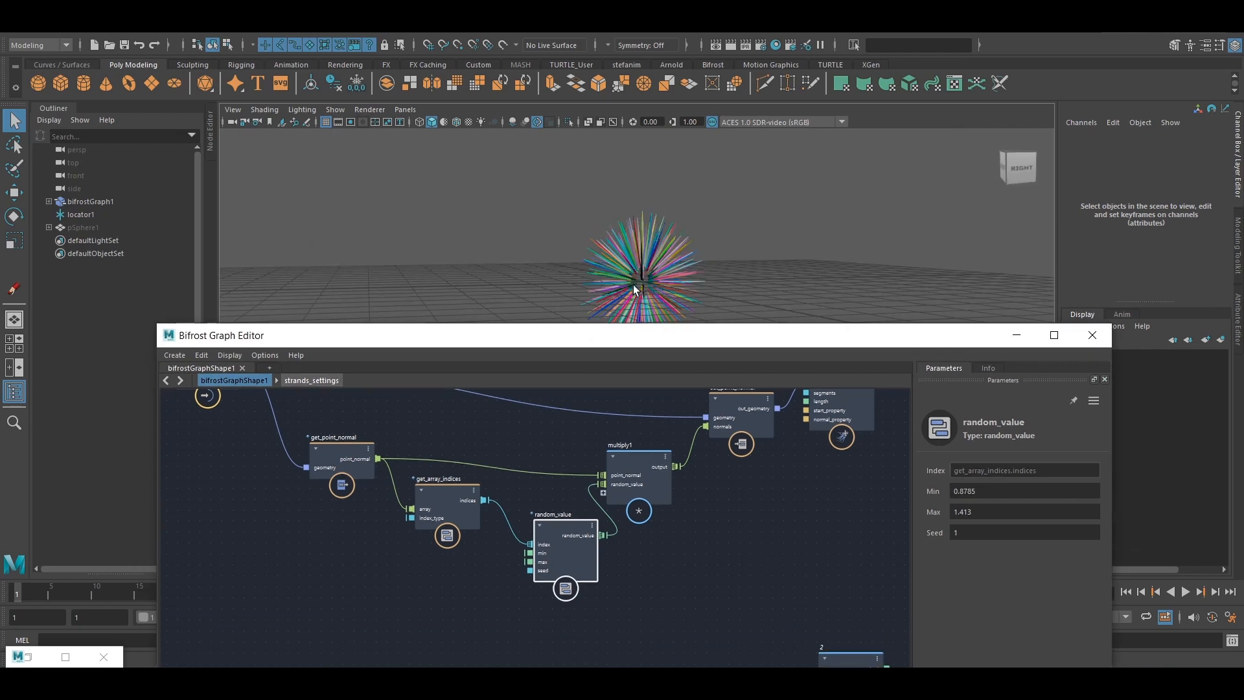
Step: Multiply by time.seconds and play the timeline to watch strands grow
click(676, 476)
text(ti)
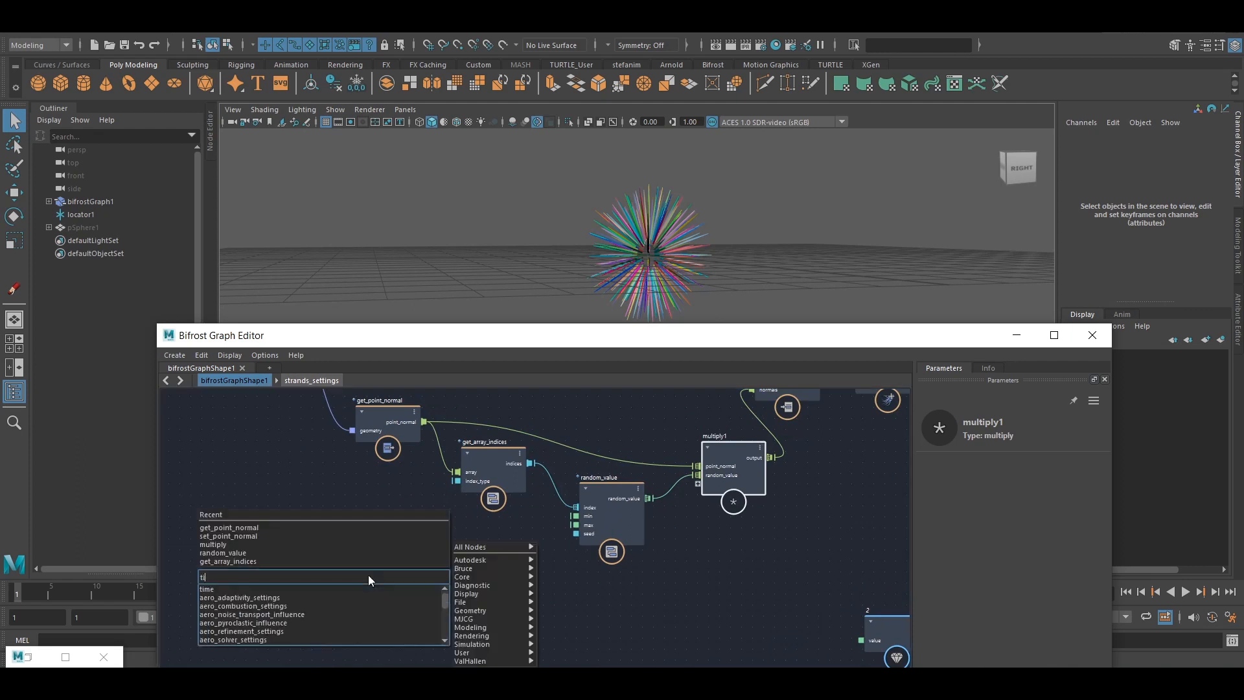
click(208, 589)
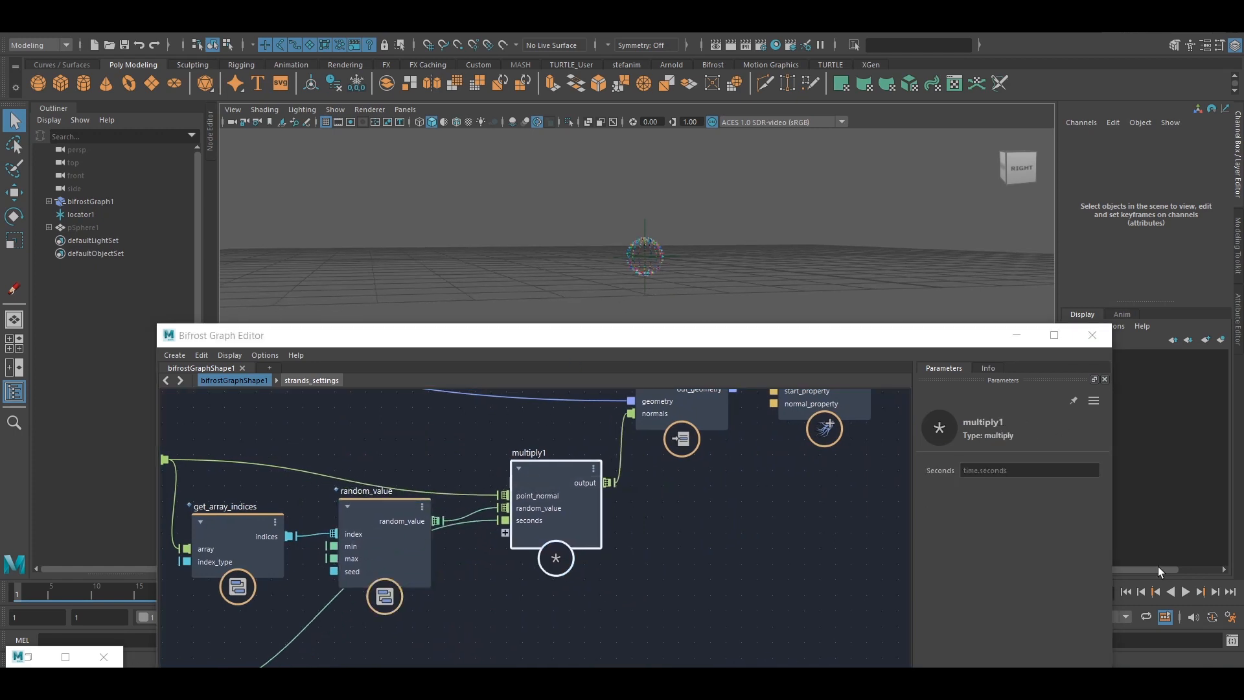
click(1185, 592)
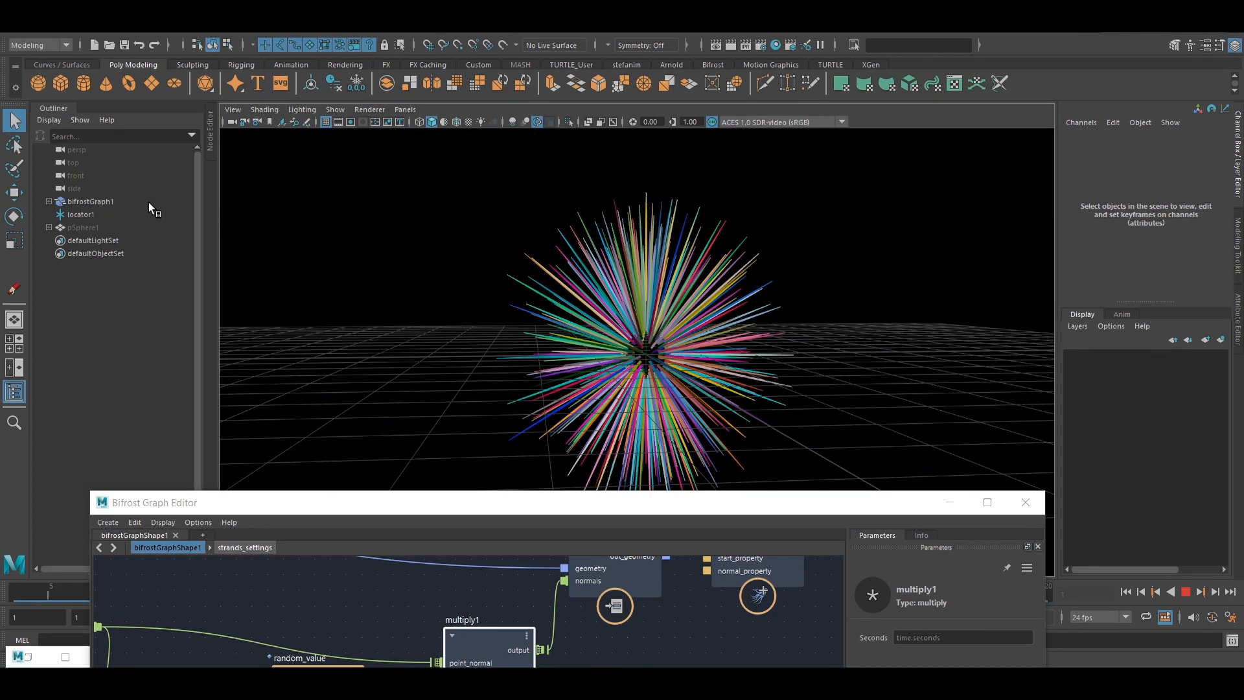
Step: Select pSphere1 in the Outliner and minimize the Bifrost Graph Editor
click(82, 227)
text(value)
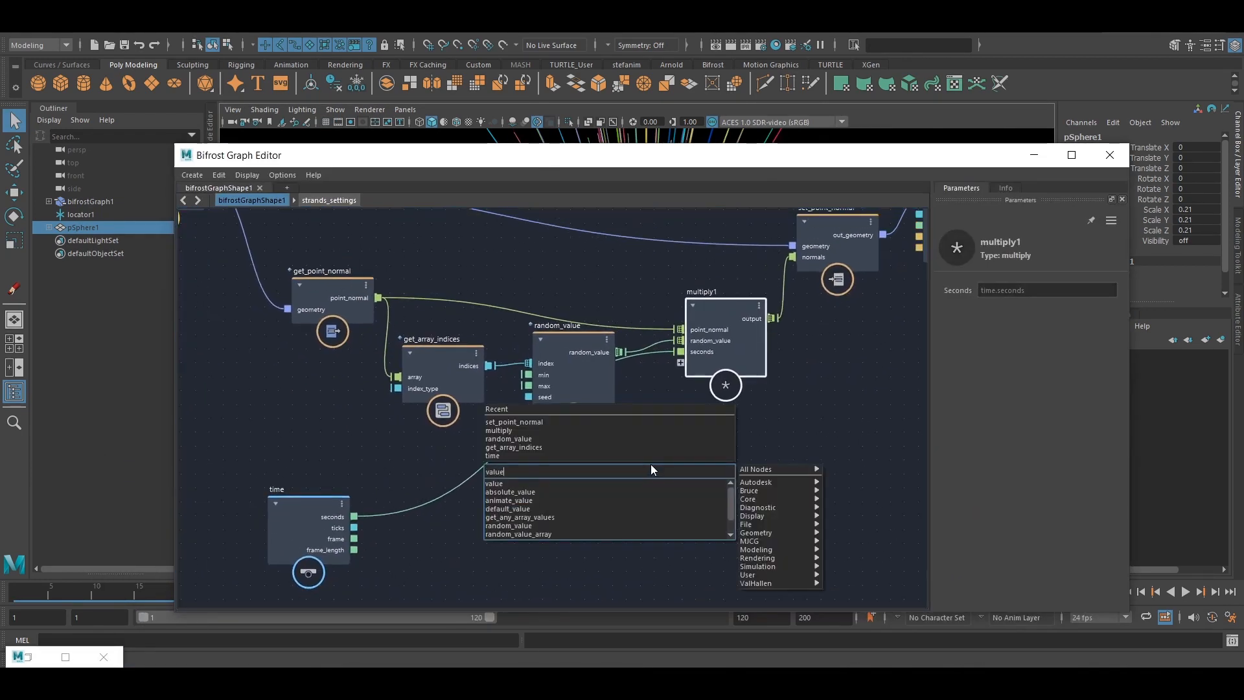
click(492, 484)
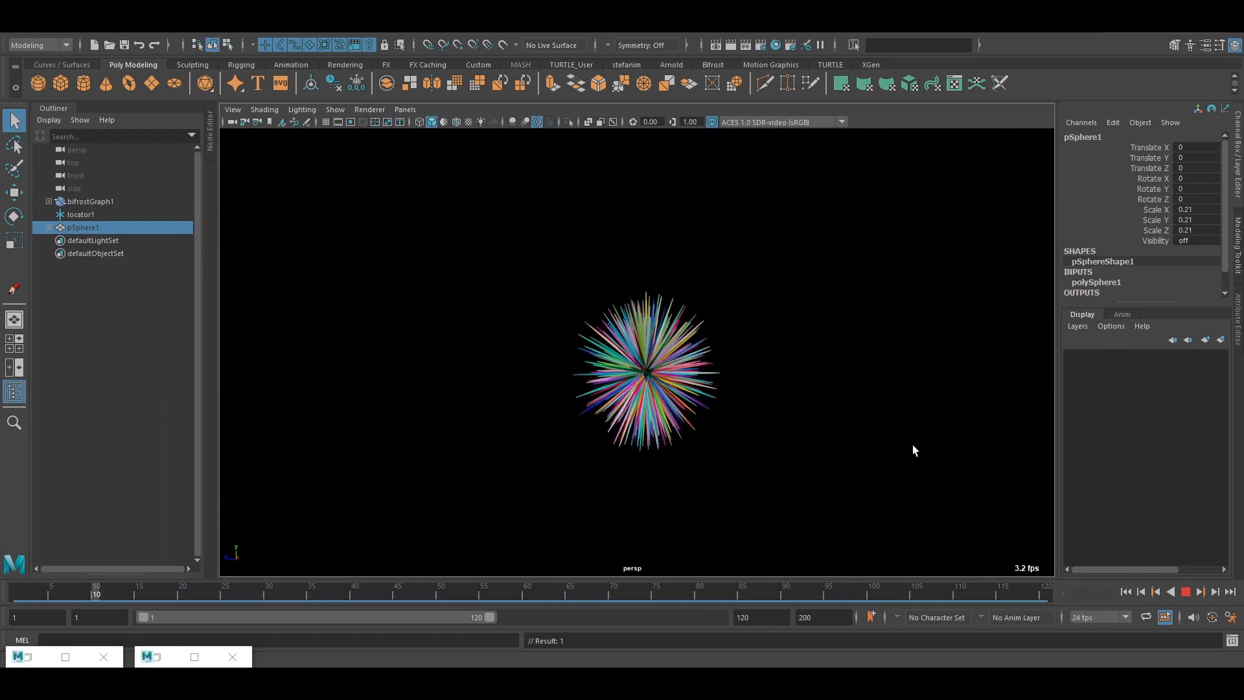
Step: Play the timeline past frame 100 until the colourful strand burst fills the viewport
click(1185, 591)
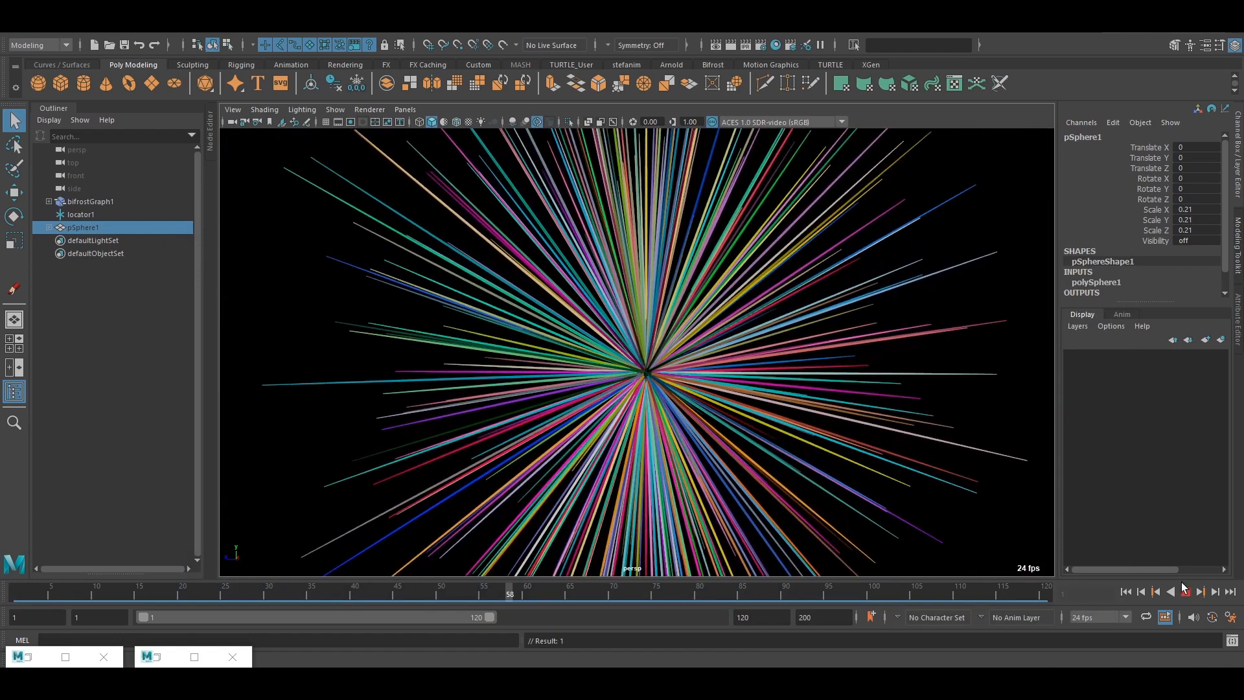
click(1185, 592)
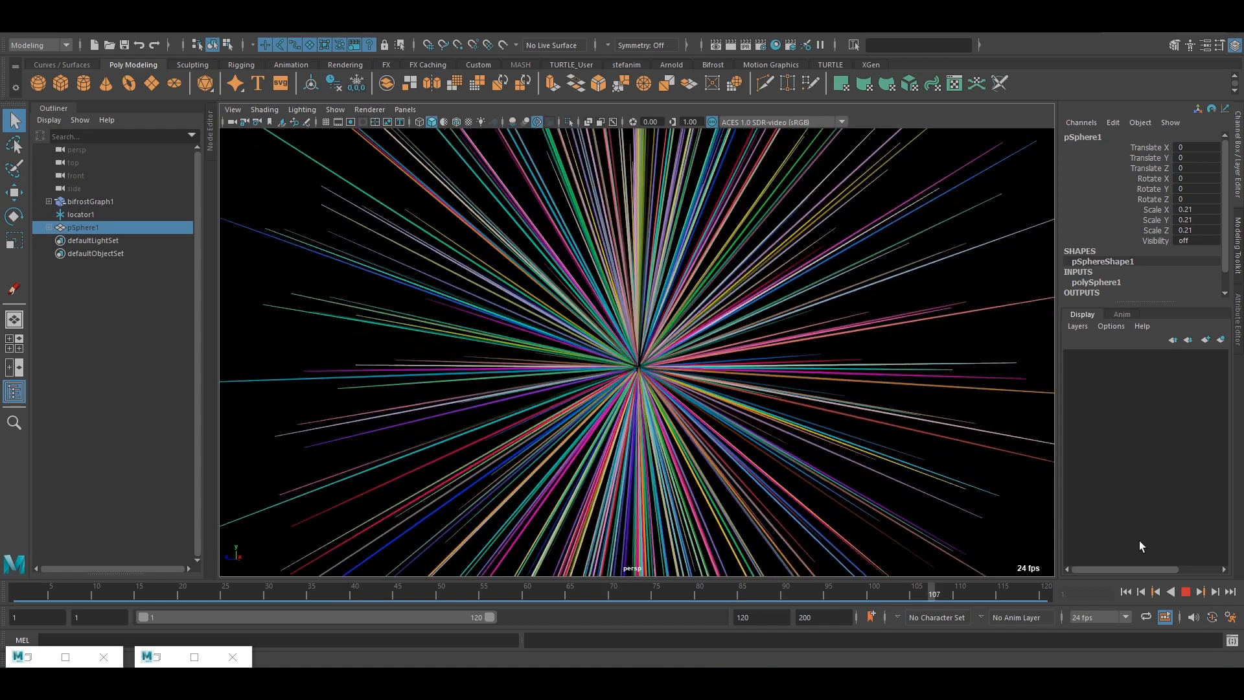